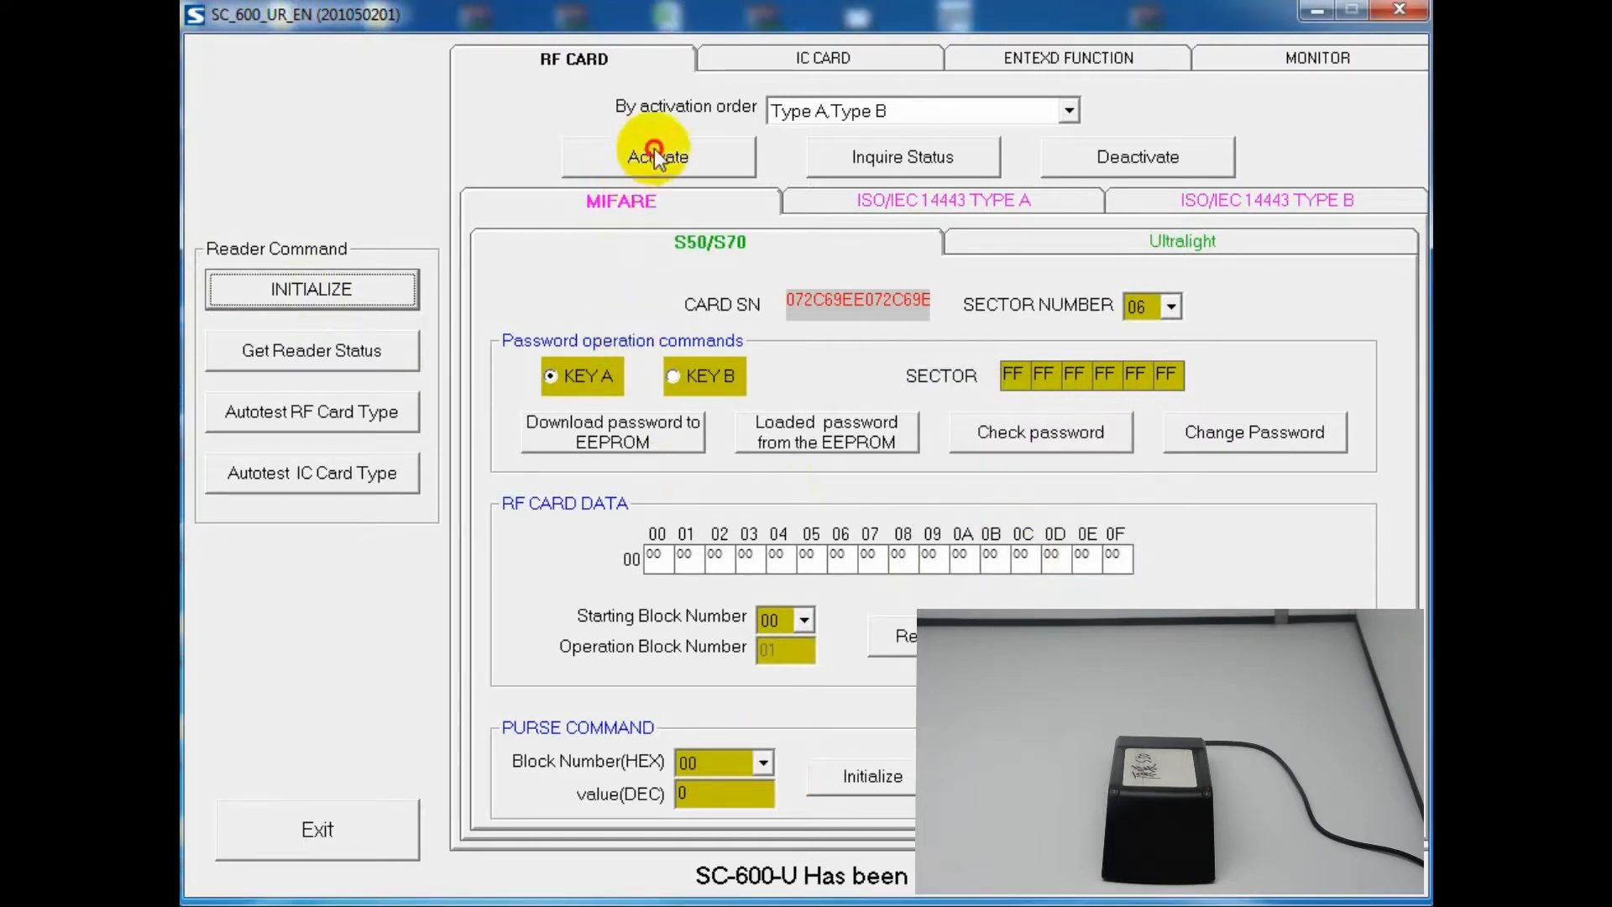
mouse_move(1079, 314)
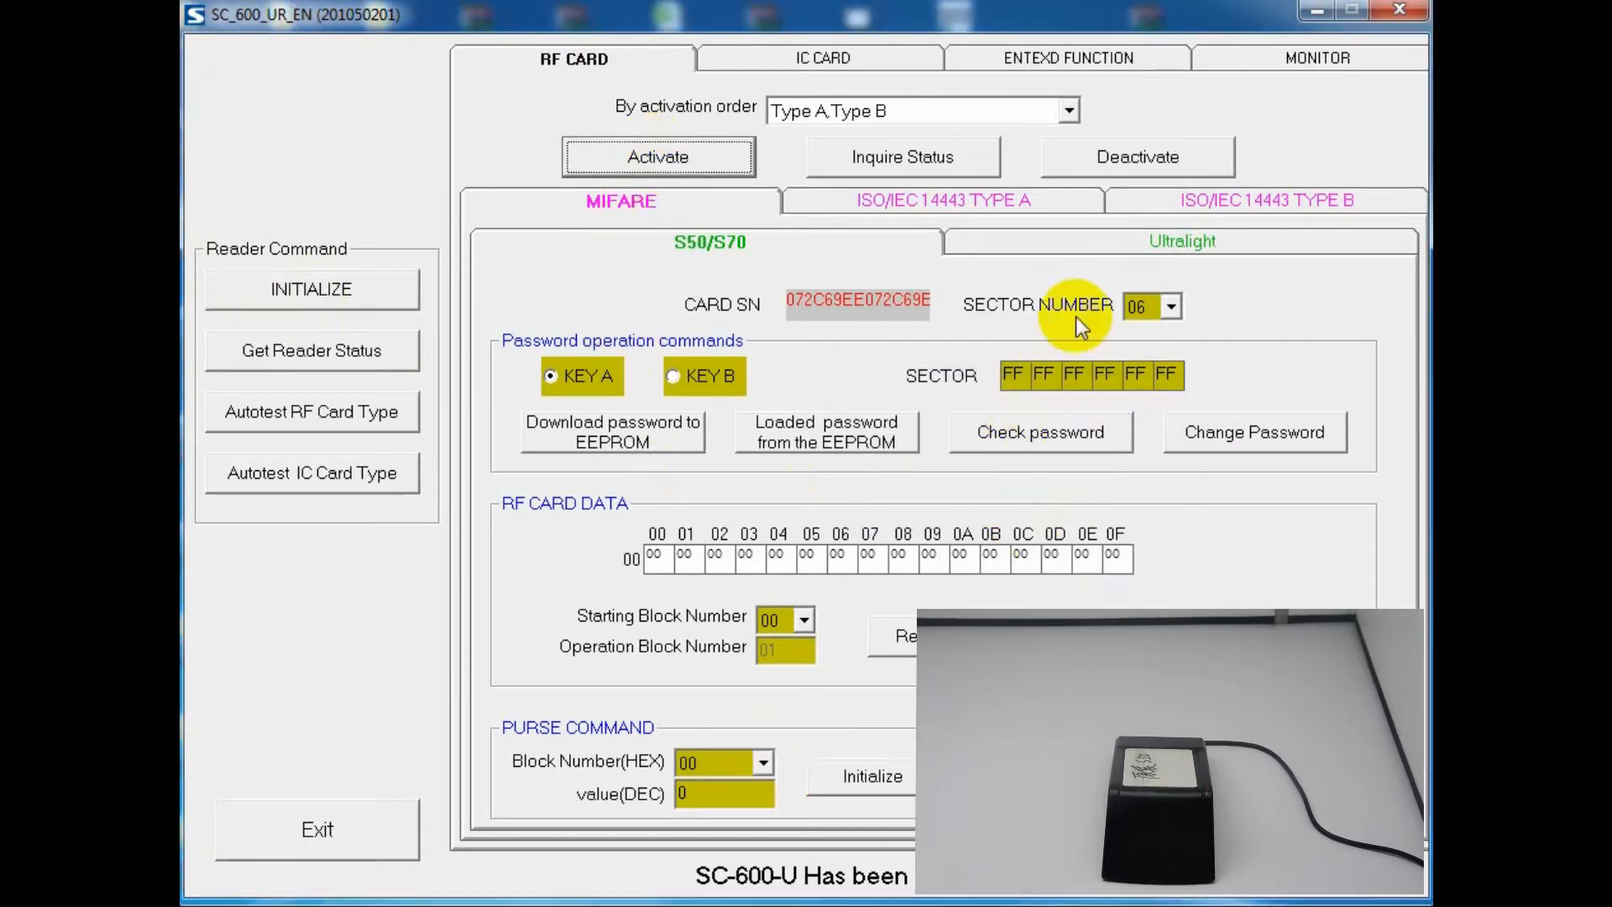
mouse_move(873, 421)
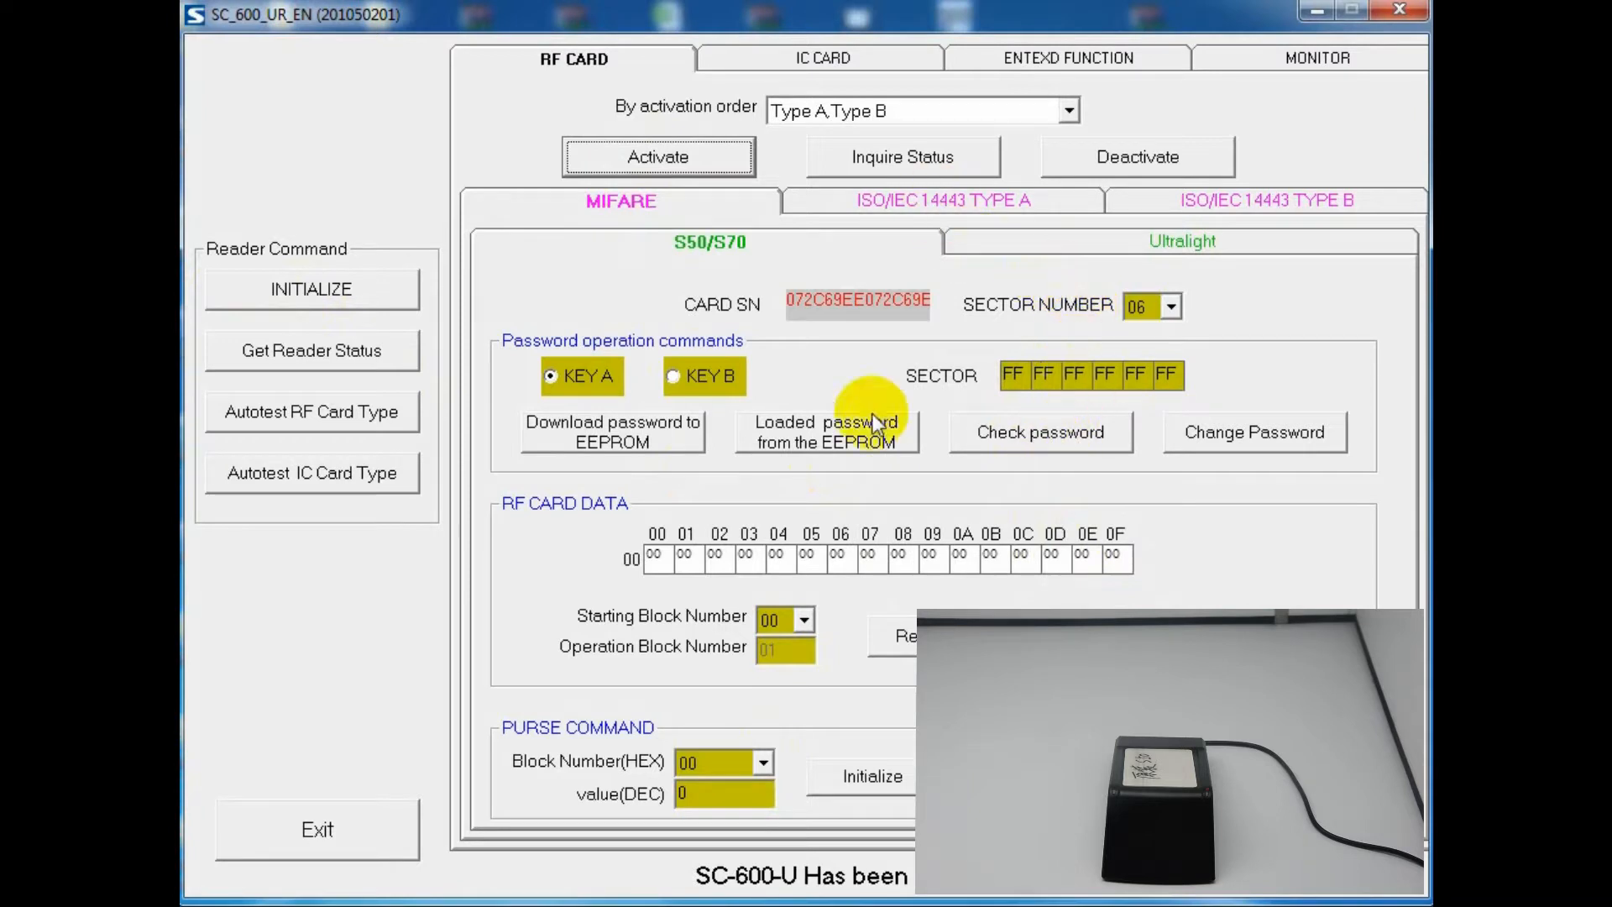
- Download the sector password to EEPROM, verify it against the card, and confirm purse block 00 initialization
left_click(611, 432)
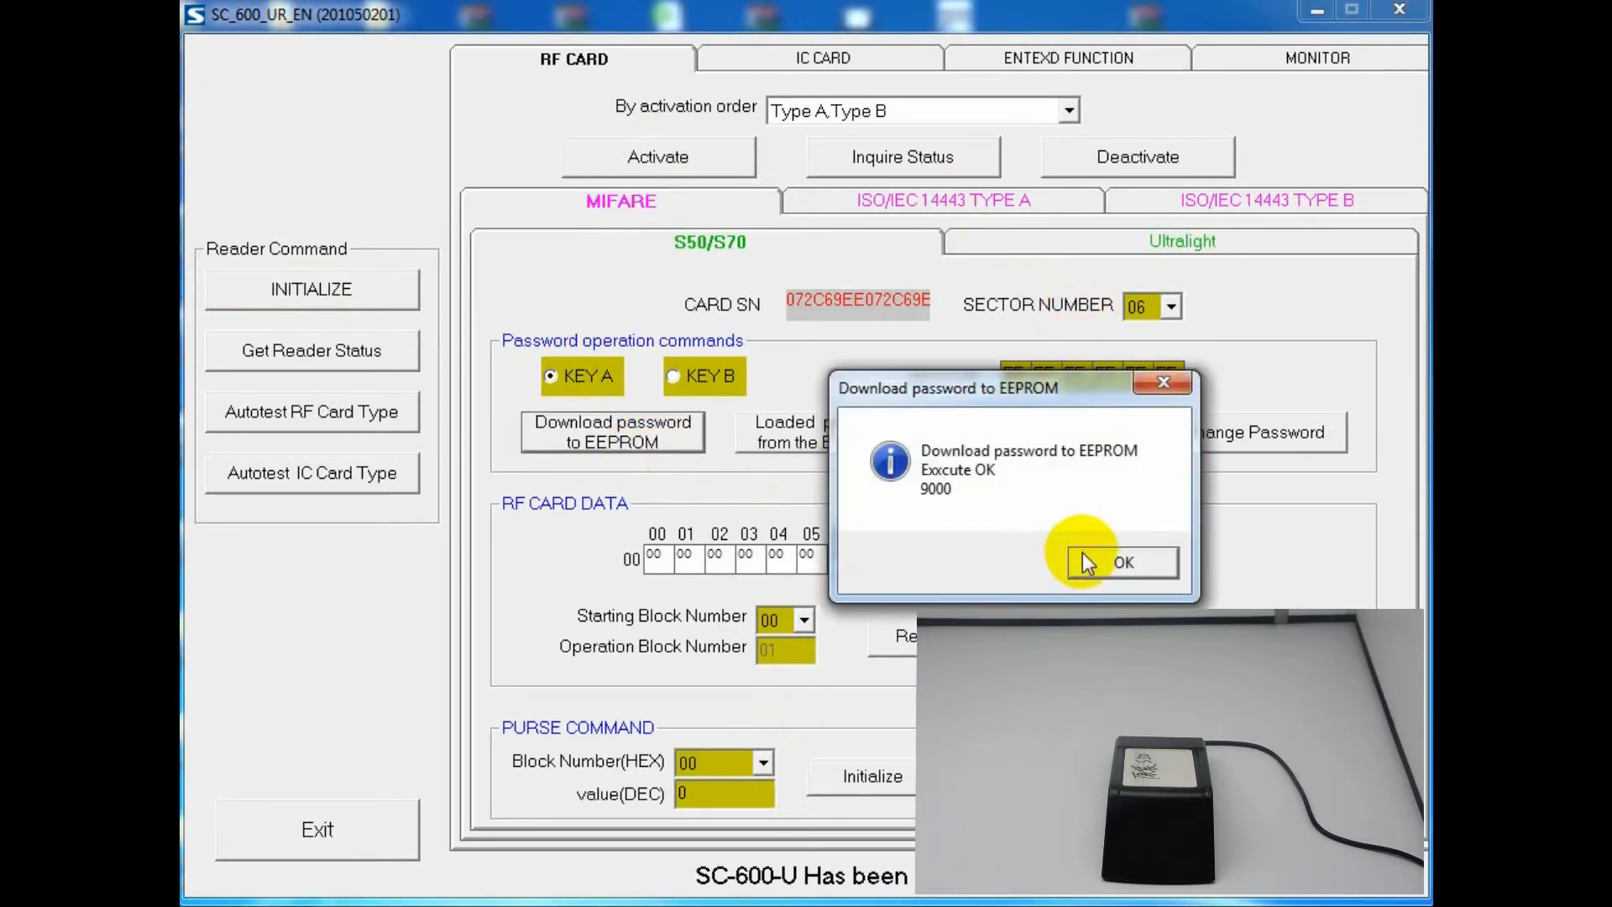
left_click(1108, 561)
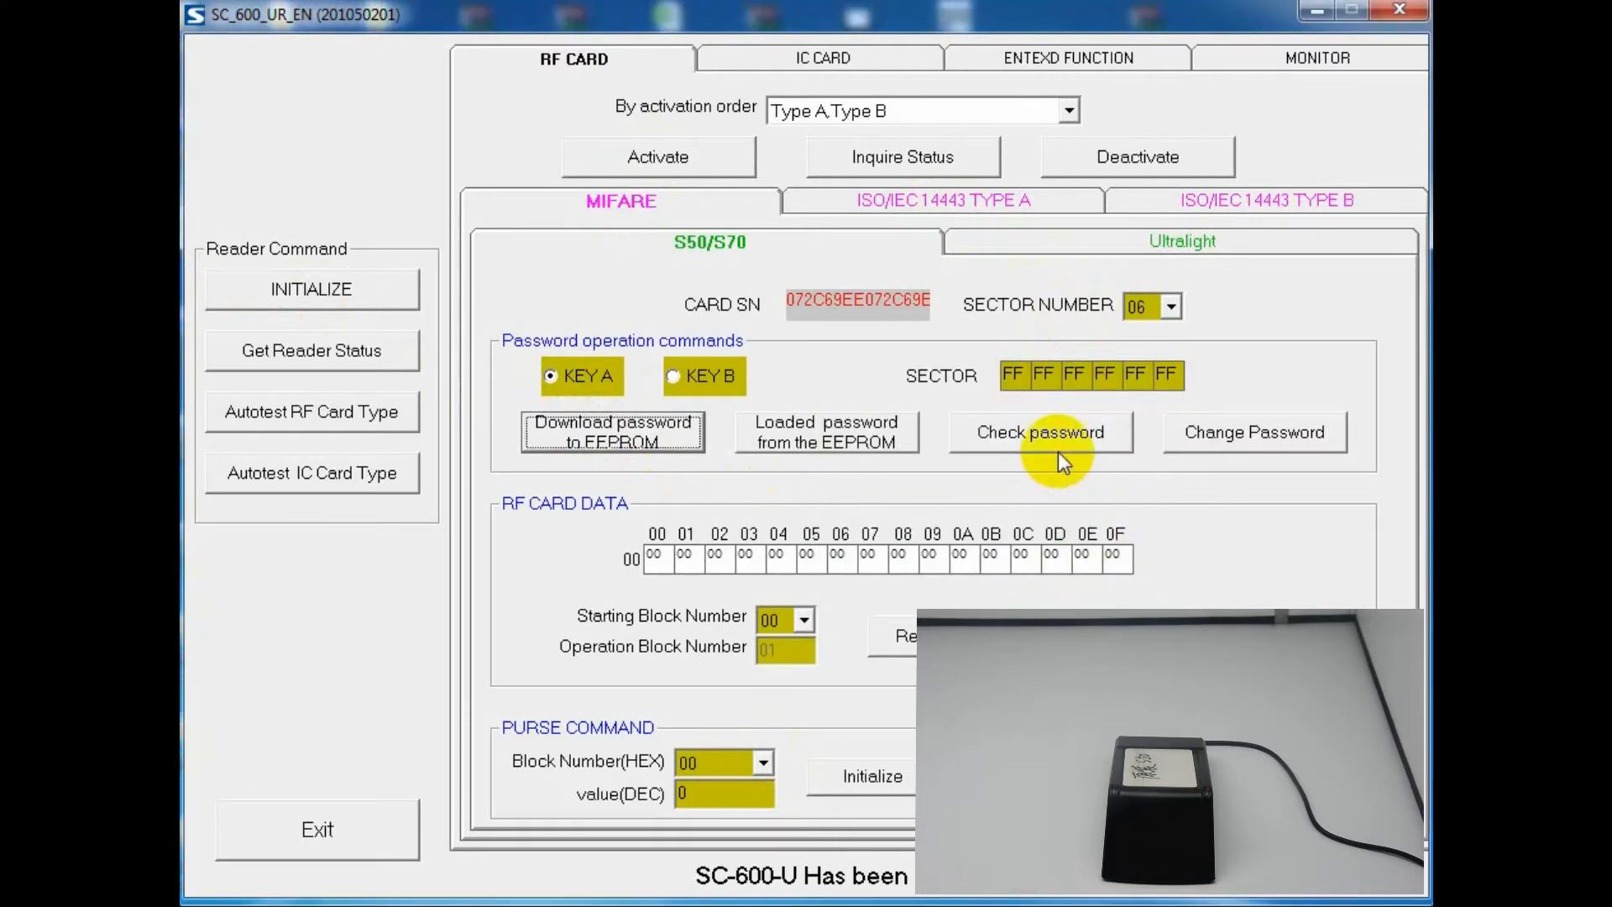
left_click(1038, 432)
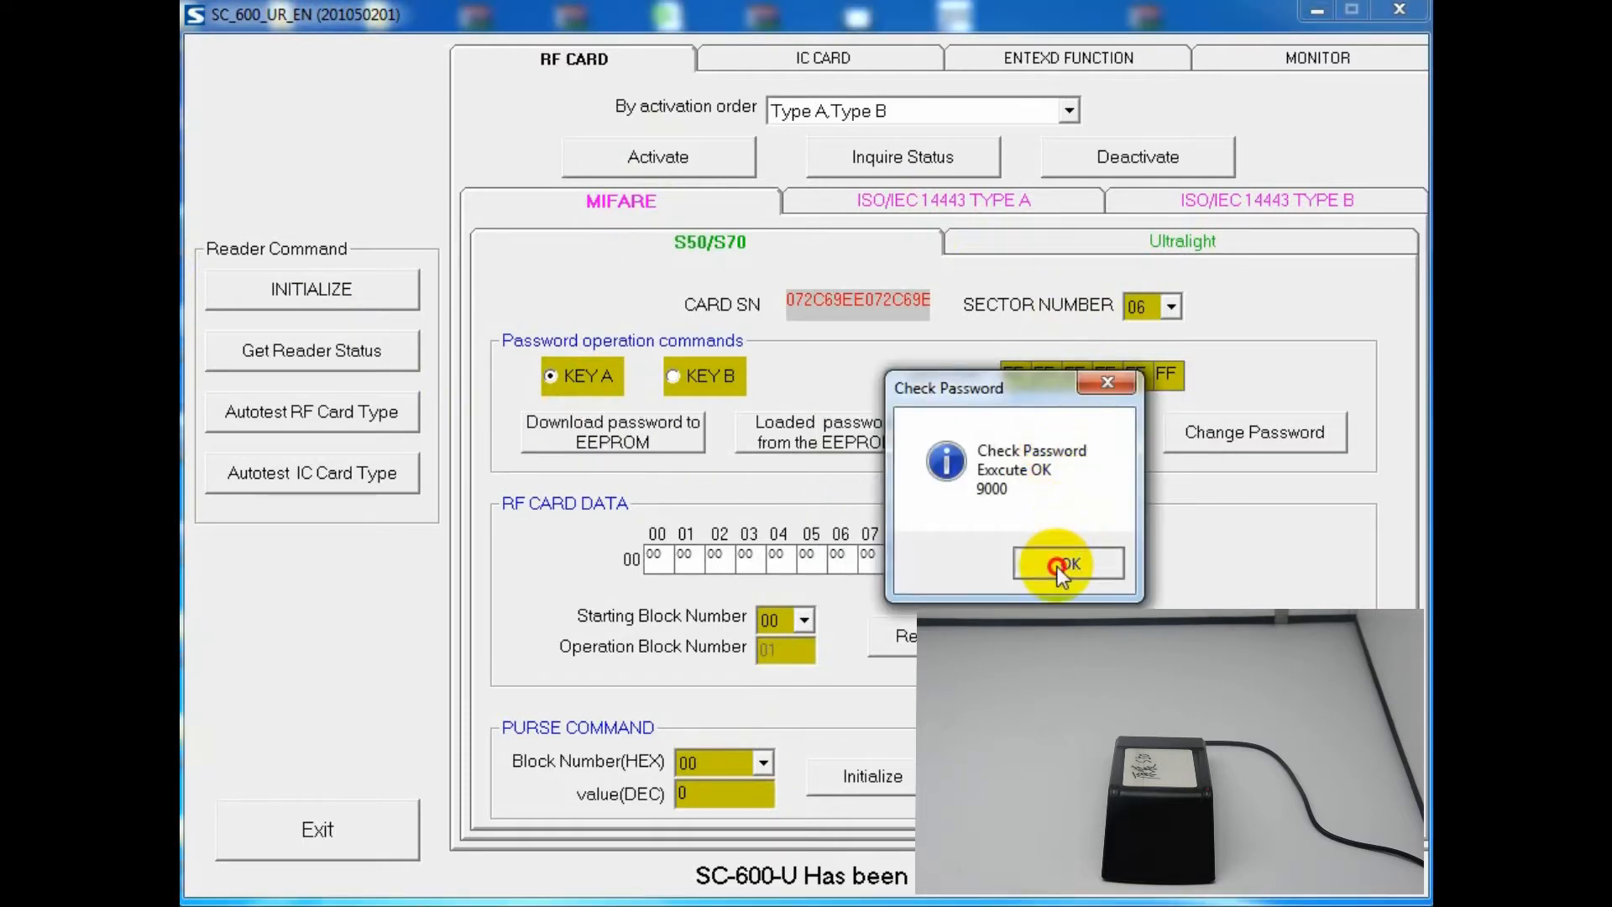
left_click(1070, 564)
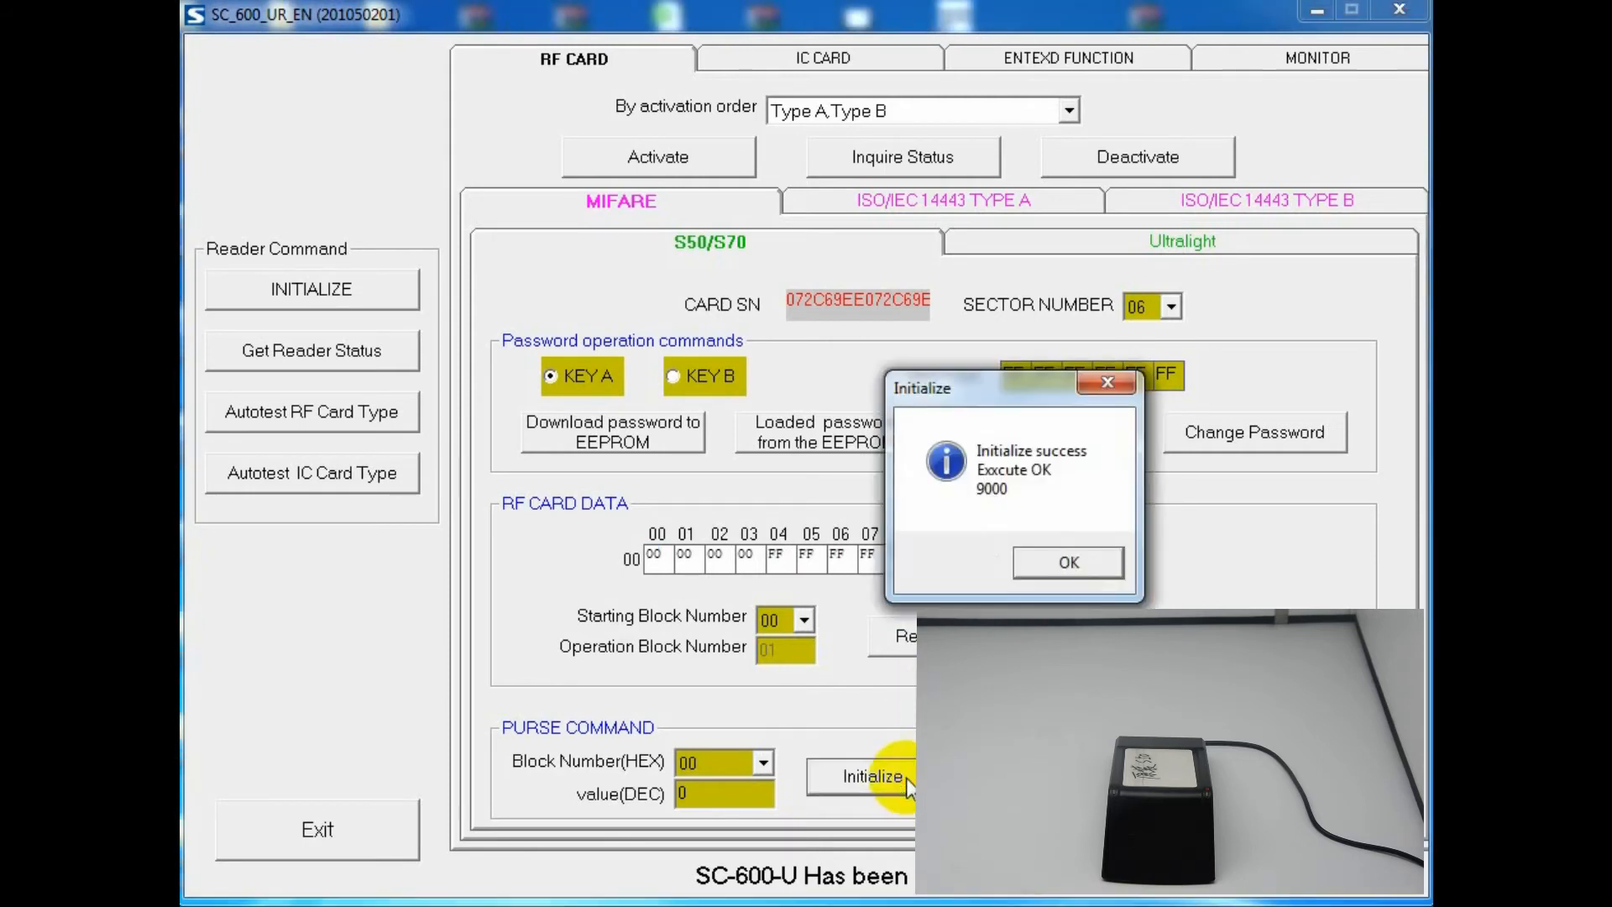
left_click(1068, 561)
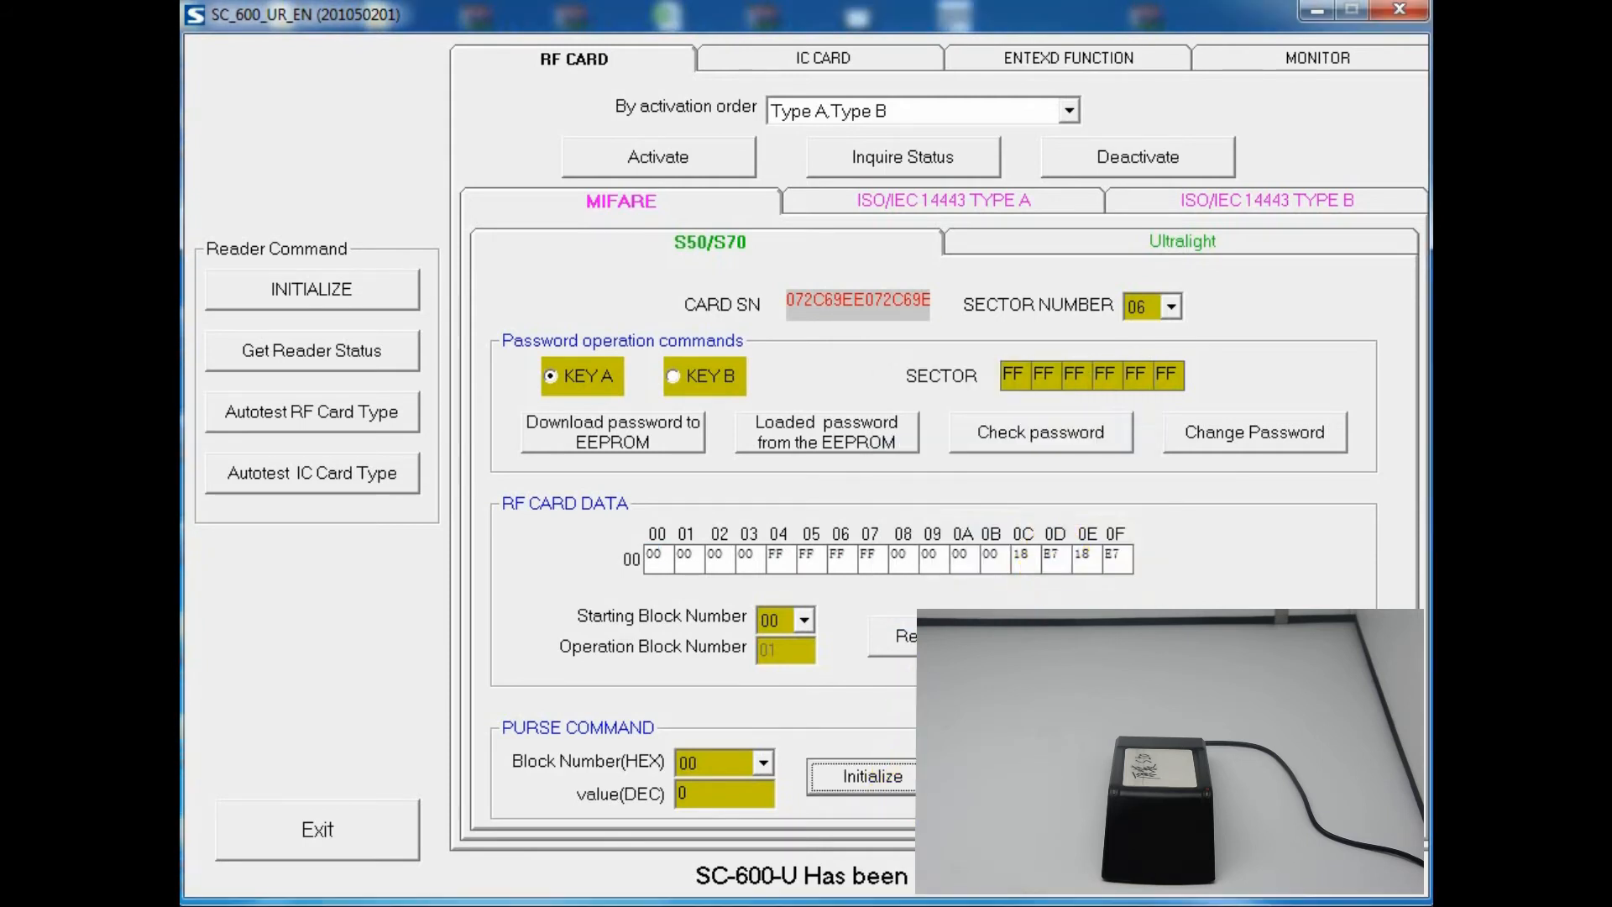